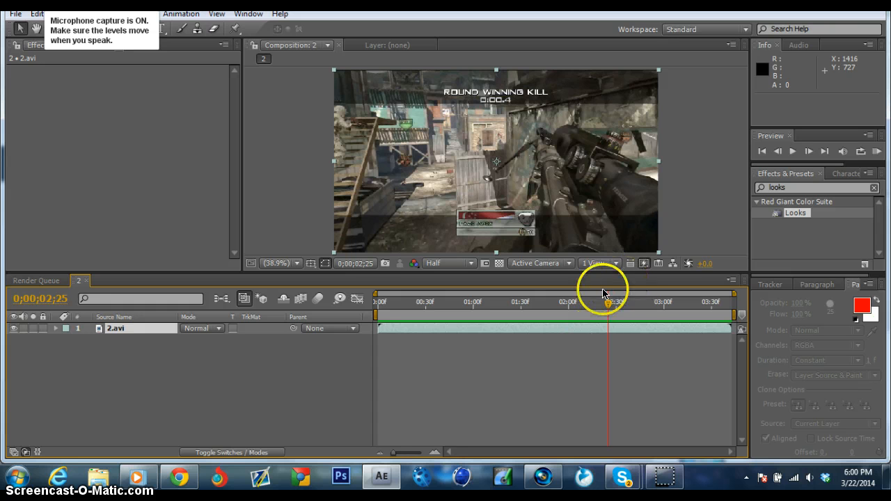
pyautogui.moveTo(687, 285)
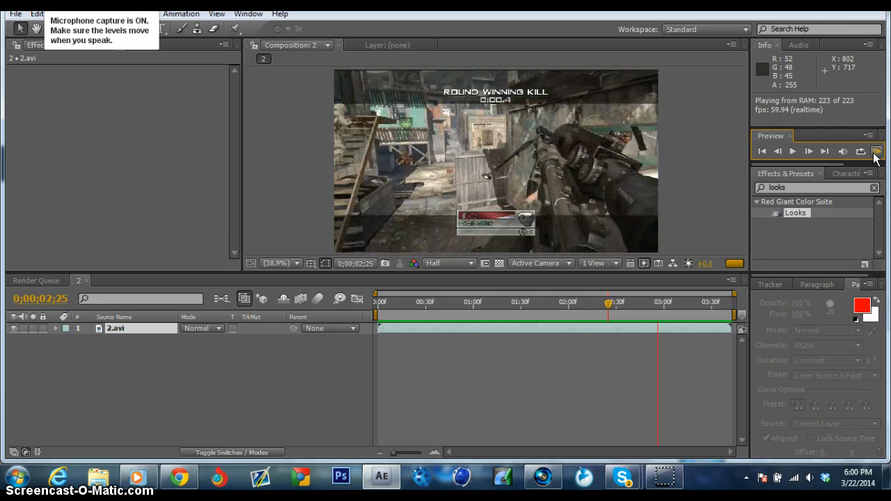
# Move the time indicator to 0:00:02:23 and split 2.avi into two layers there.
pyautogui.click(607, 302)
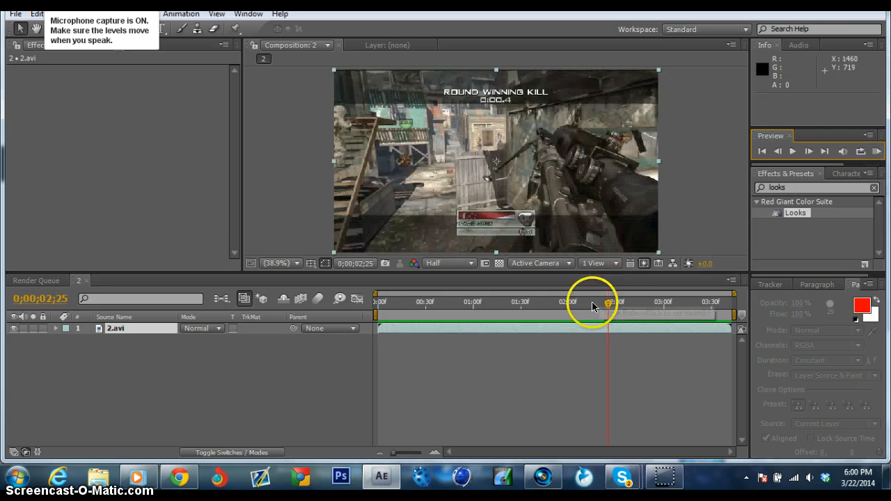
pyautogui.moveTo(607, 306); pyautogui.dragTo(590, 306)
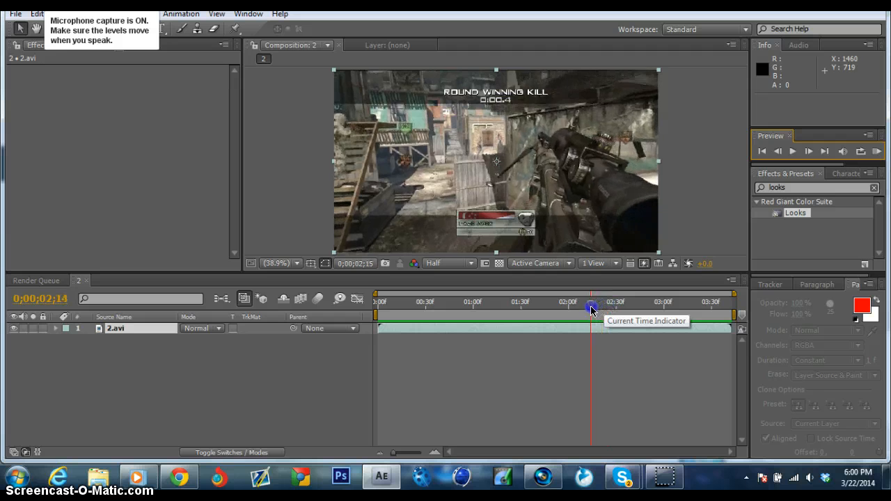
pyautogui.moveTo(592, 307); pyautogui.dragTo(602, 306)
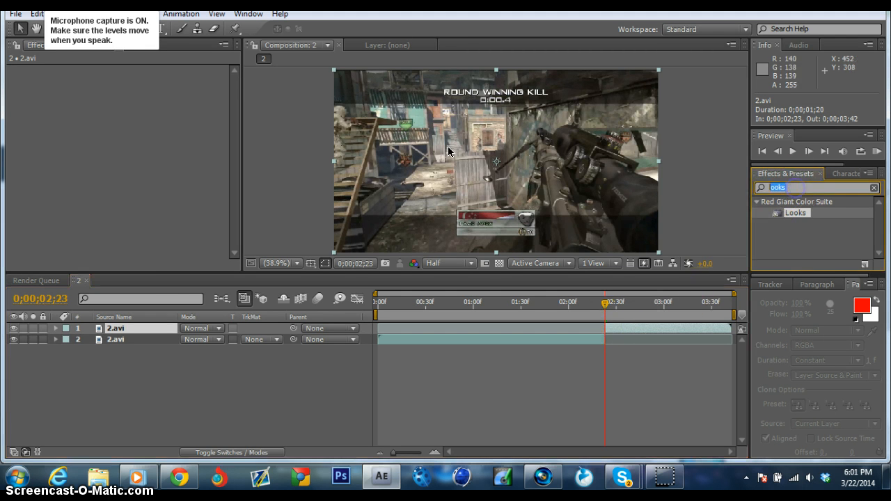
pyautogui.click(873, 186)
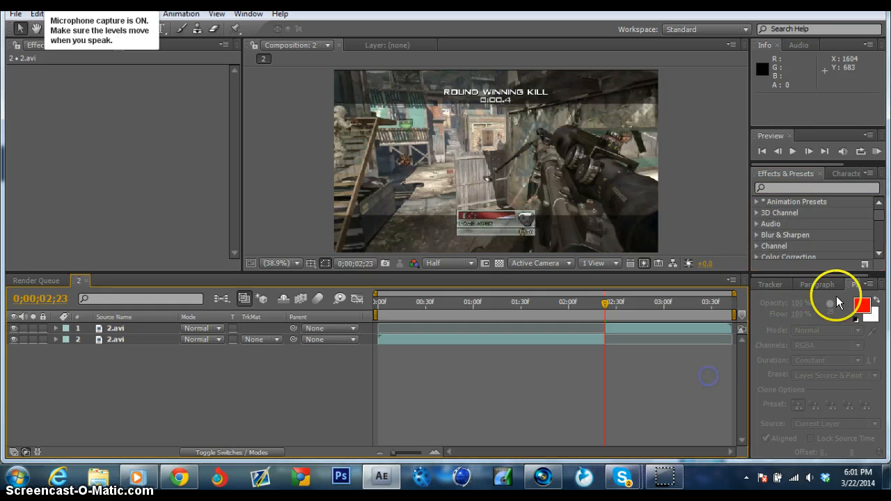
# Show the Tracker panel and start Track Motion on the top 2.avi layer, creating Tracker 1.
pyautogui.click(770, 284)
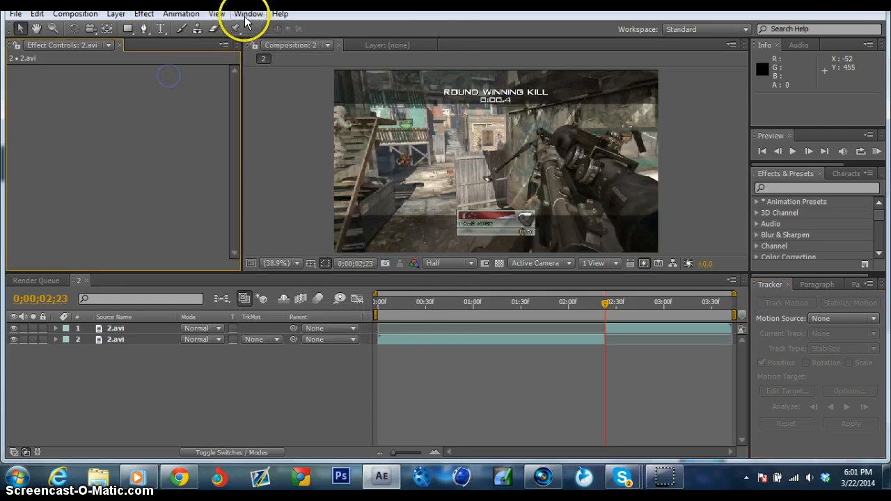
pyautogui.click(248, 14)
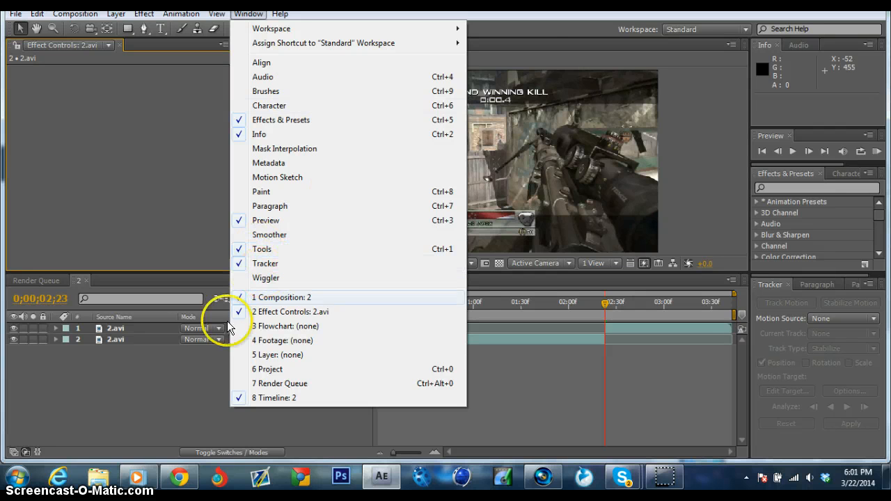
pyautogui.click(281, 298)
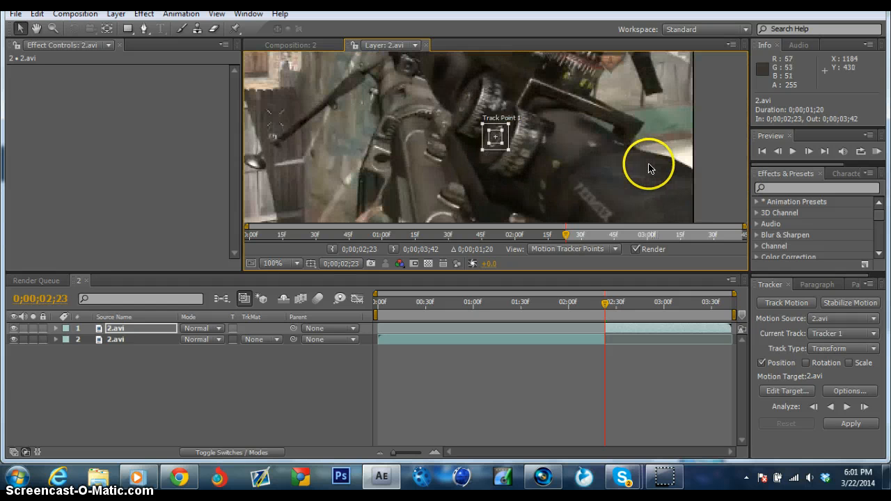
pyautogui.moveTo(590, 173)
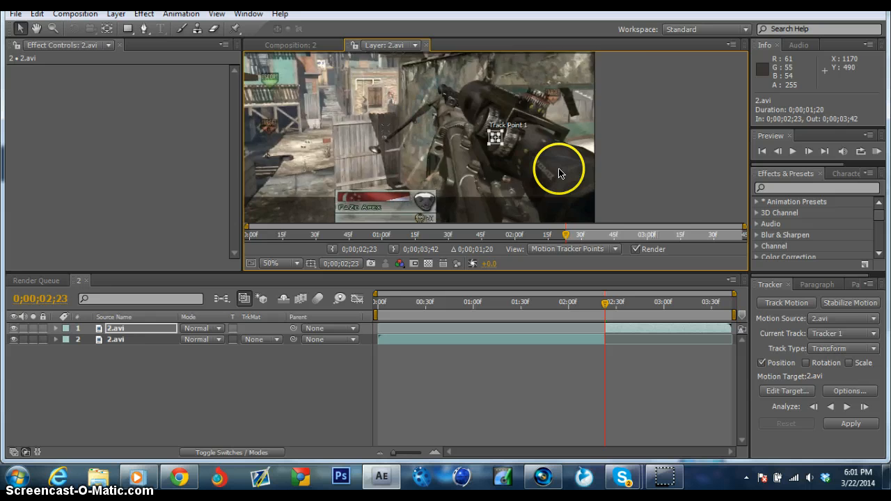
# Zoom the Layer view to 200% and place the track point on the gun's dial detail.
pyautogui.click(282, 263)
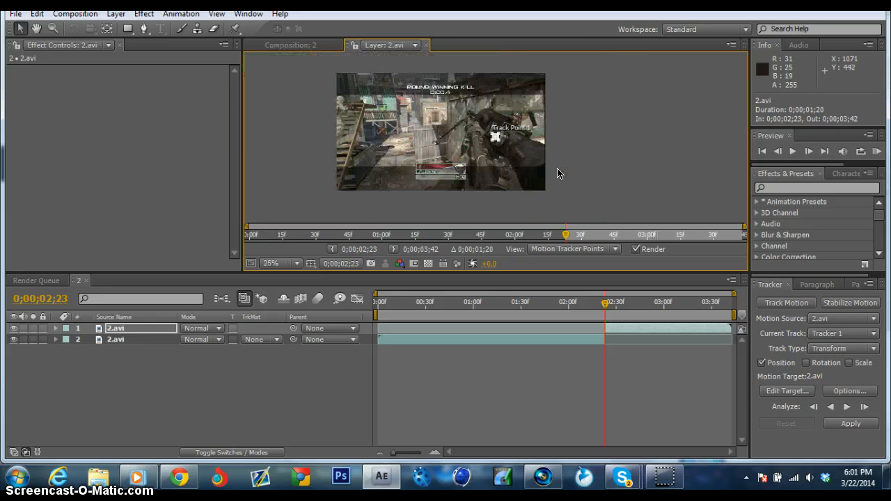
pyautogui.click(277, 263)
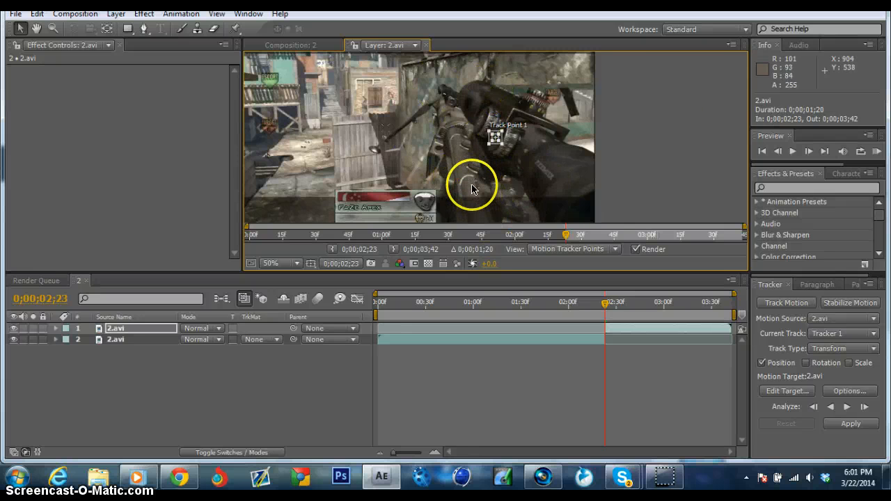
pyautogui.click(280, 263)
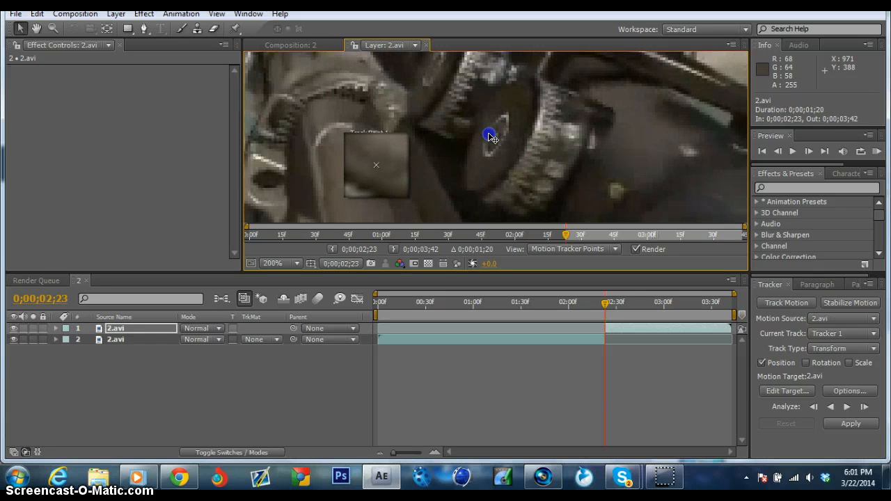
pyautogui.moveTo(490, 135); pyautogui.dragTo(388, 159)
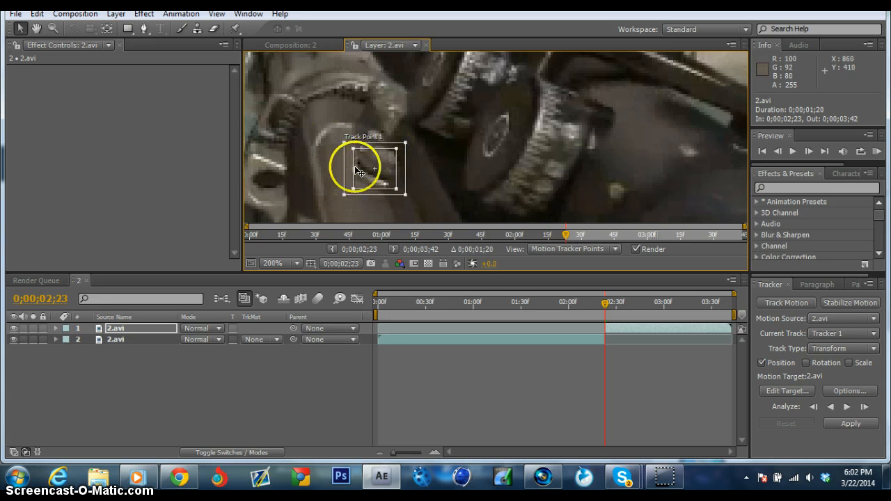
# Resize the feature and search boxes tightly around the dial detail.
pyautogui.moveTo(359, 170); pyautogui.dragTo(355, 158)
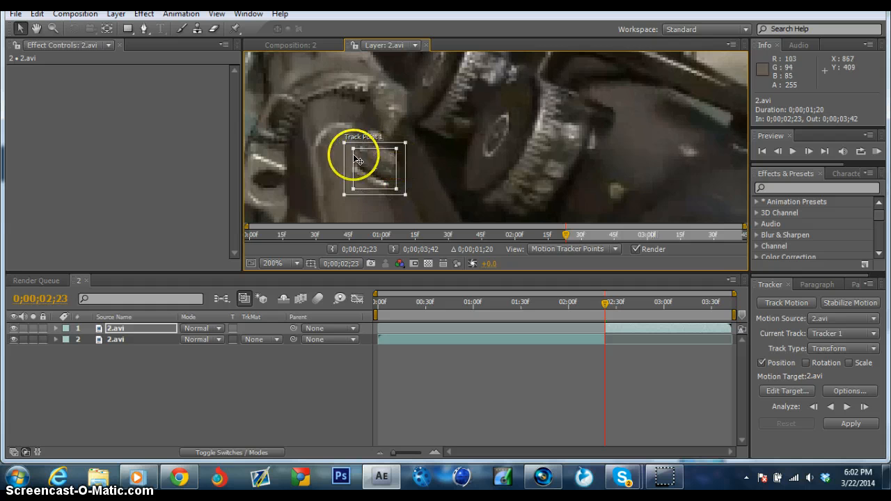
pyautogui.moveTo(359, 160); pyautogui.dragTo(392, 156)
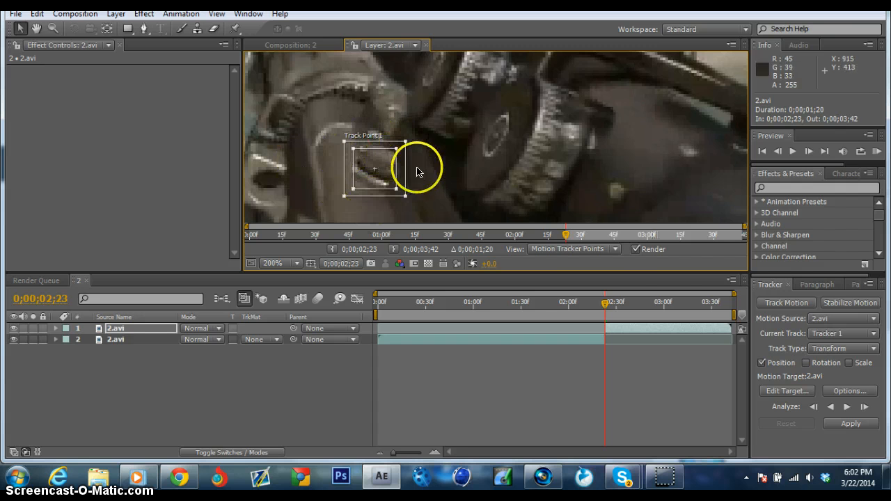
pyautogui.moveTo(418, 173); pyautogui.dragTo(407, 142)
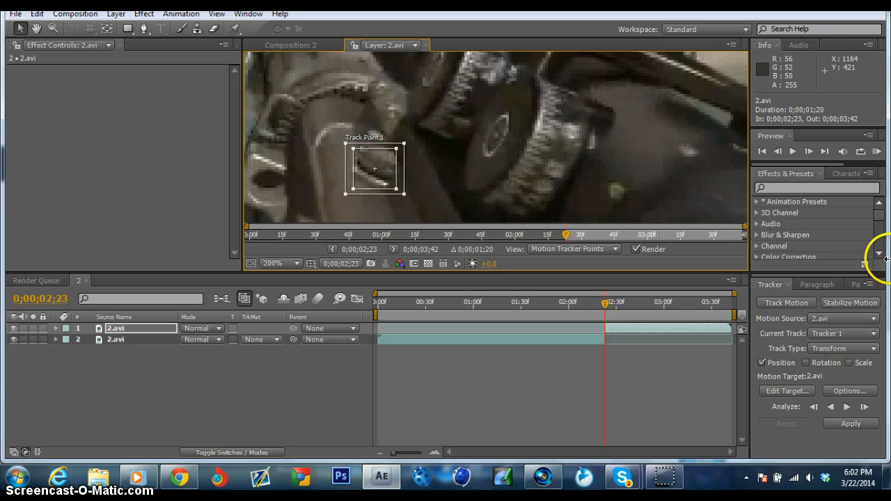
pyautogui.moveTo(526, 170)
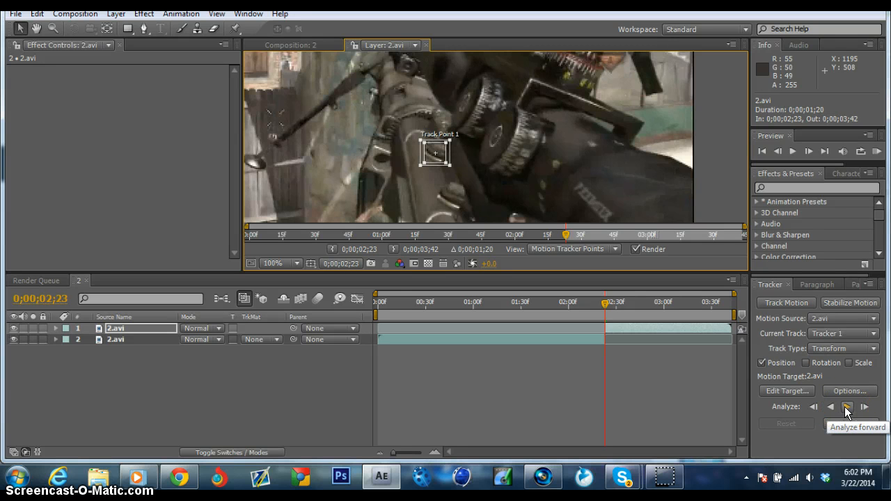
# Analyze Tracker 1 forward through the clip to 0:00:03:42.
pyautogui.click(847, 406)
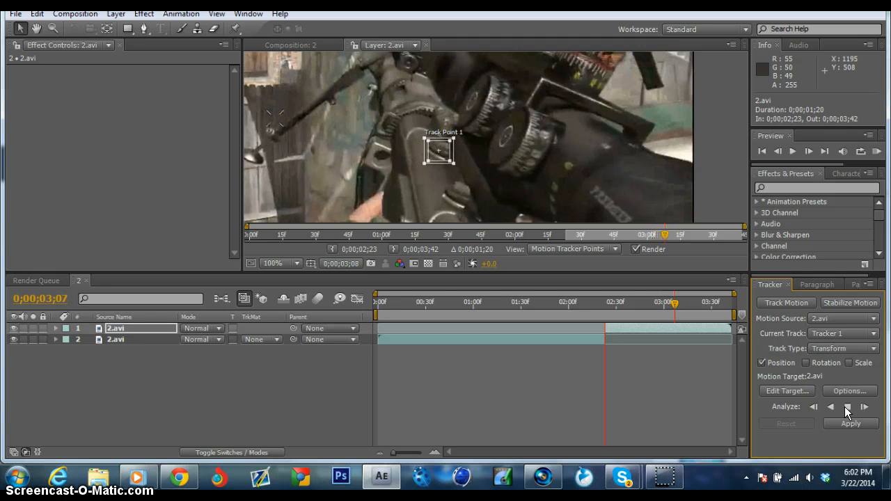
pyautogui.click(847, 406)
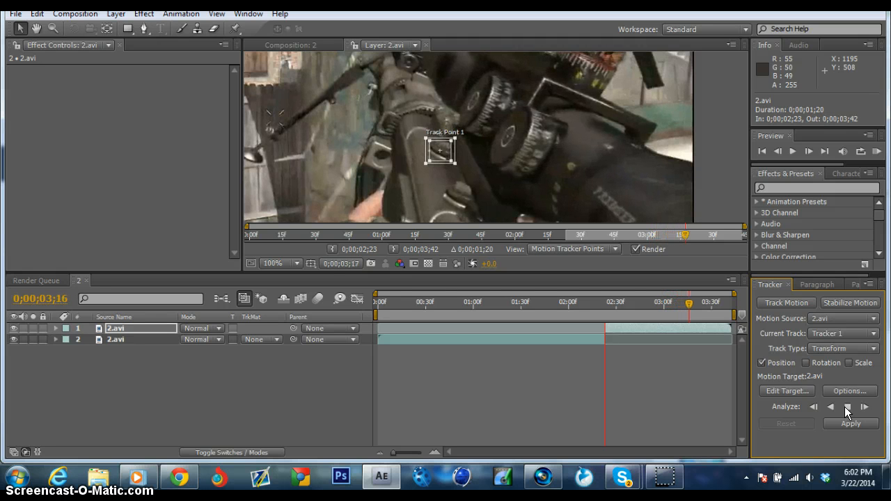
pyautogui.click(846, 406)
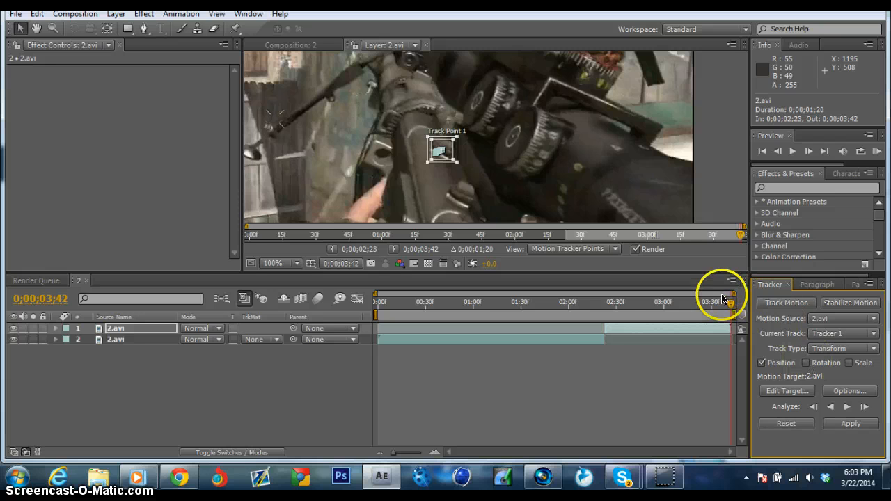
# Scrub back through the tracked frames to check the track point follows the gun.
pyautogui.moveTo(730, 301); pyautogui.dragTo(652, 300)
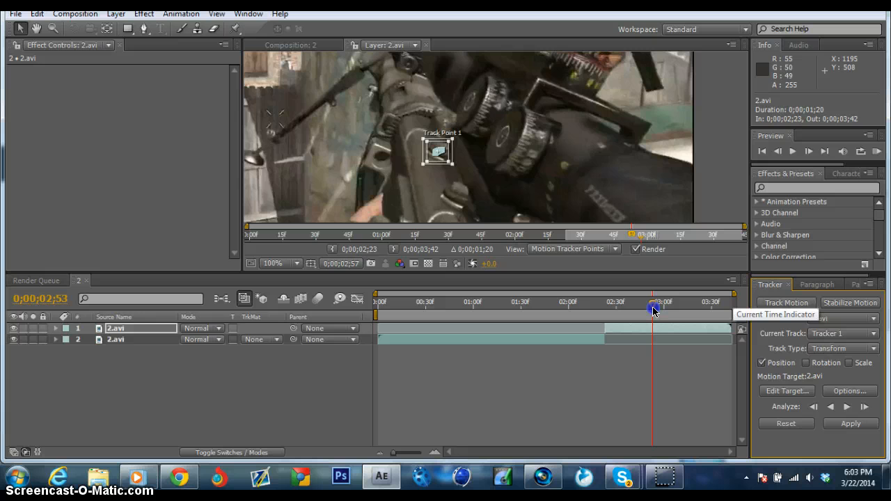
pyautogui.moveTo(653, 311); pyautogui.dragTo(649, 302)
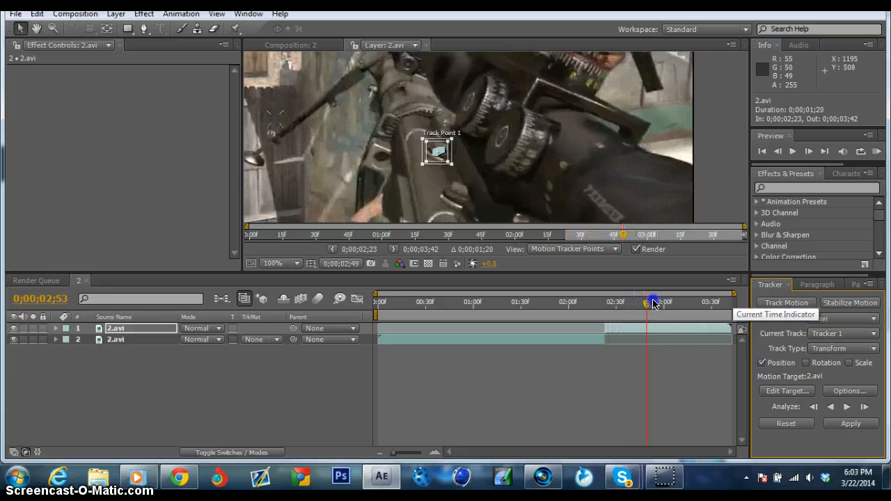
pyautogui.moveTo(654, 300); pyautogui.dragTo(632, 300)
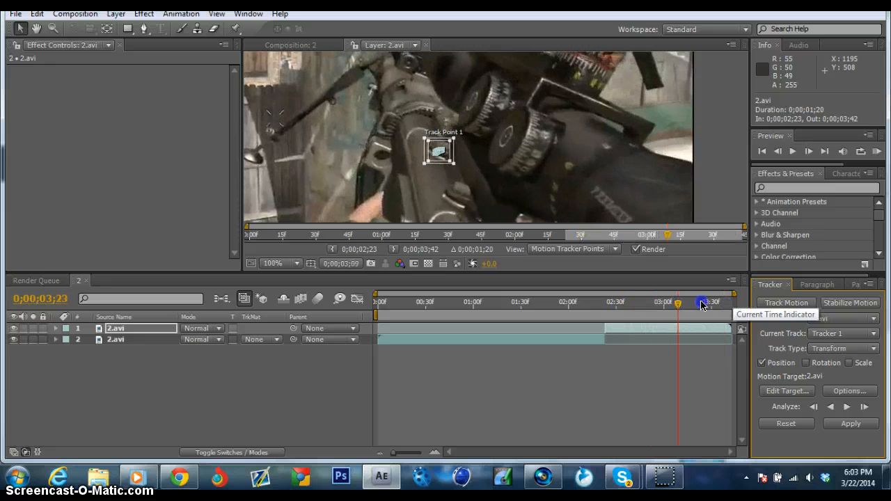
pyautogui.moveTo(705, 307); pyautogui.dragTo(634, 311)
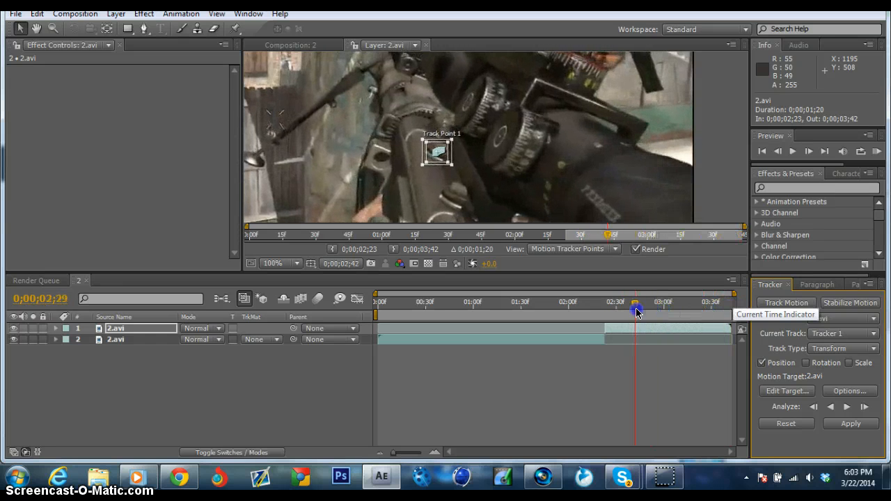
pyautogui.moveTo(635, 312); pyautogui.dragTo(609, 312)
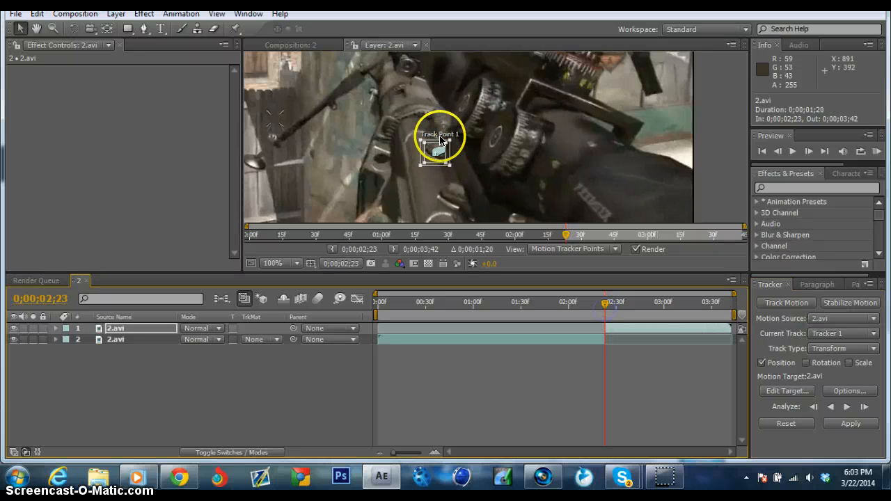
# Reposition Track Point 1 onto a small bright gun detail and analyze forward again.
pyautogui.click(273, 263)
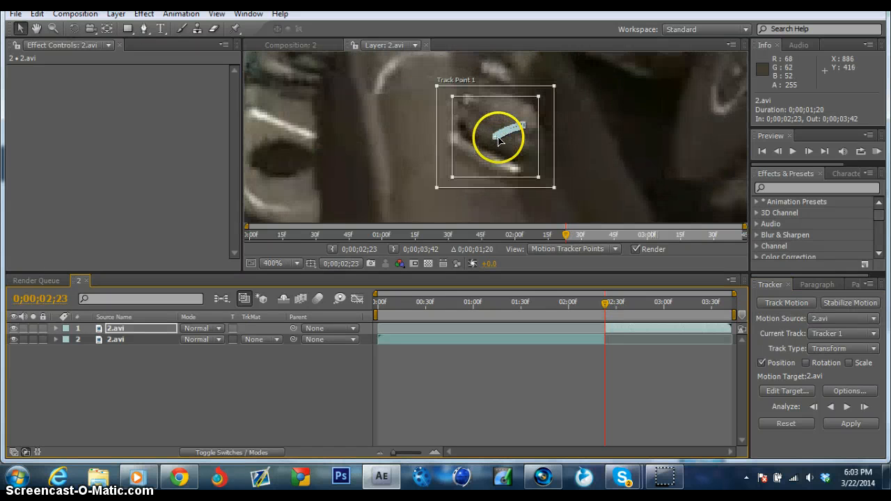
pyautogui.moveTo(499, 139); pyautogui.dragTo(504, 97)
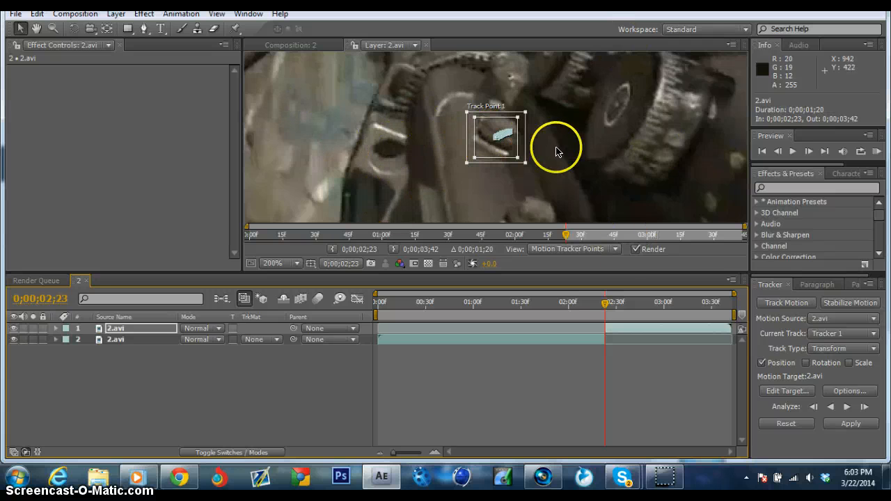
pyautogui.moveTo(557, 146); pyautogui.dragTo(484, 132)
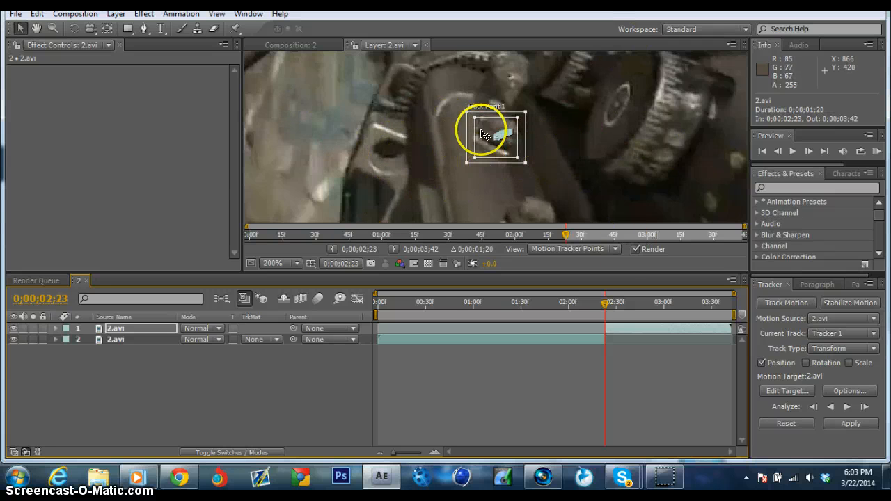
pyautogui.click(846, 406)
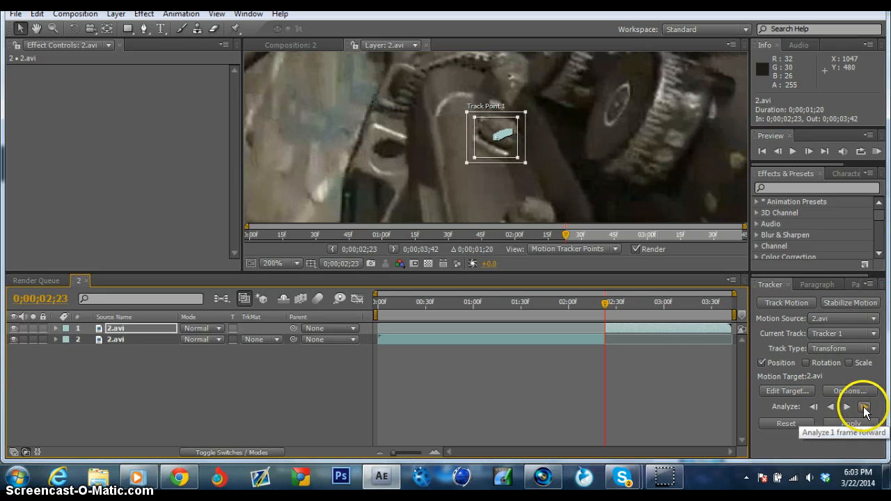
pyautogui.click(865, 406)
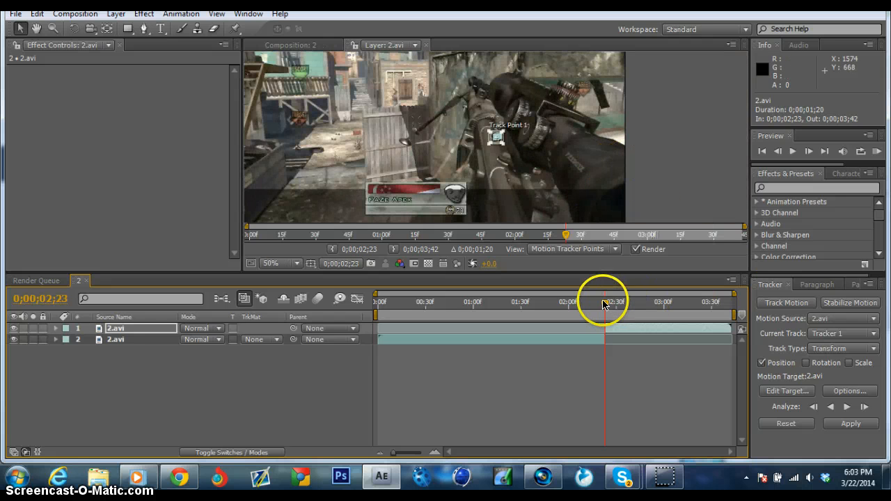
# Add a new Null 1 layer above the two video layers.
pyautogui.moveTo(604, 302); pyautogui.dragTo(624, 302)
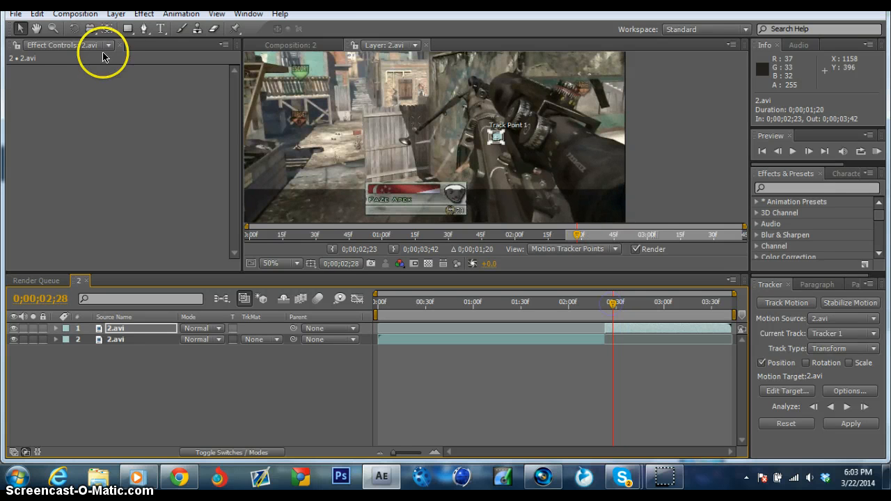
pyautogui.click(117, 14)
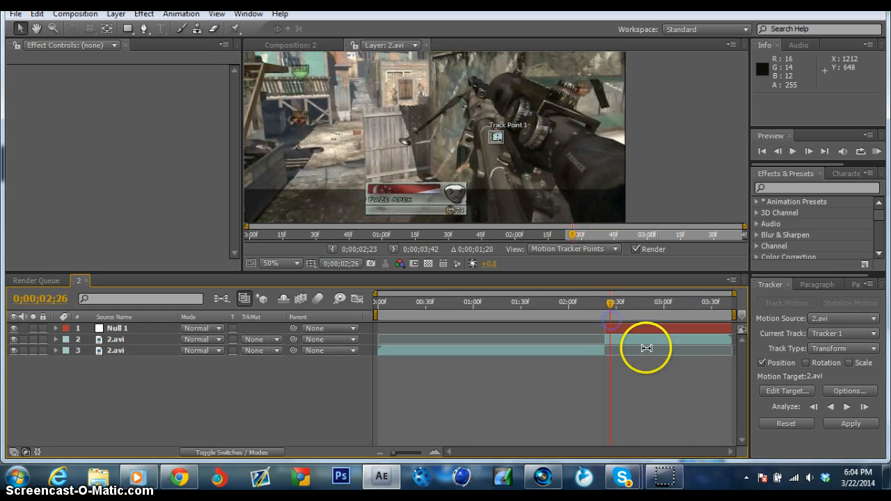
# Set Null 1 as Tracker 1's motion target and apply the track in X and Y.
pyautogui.click(787, 390)
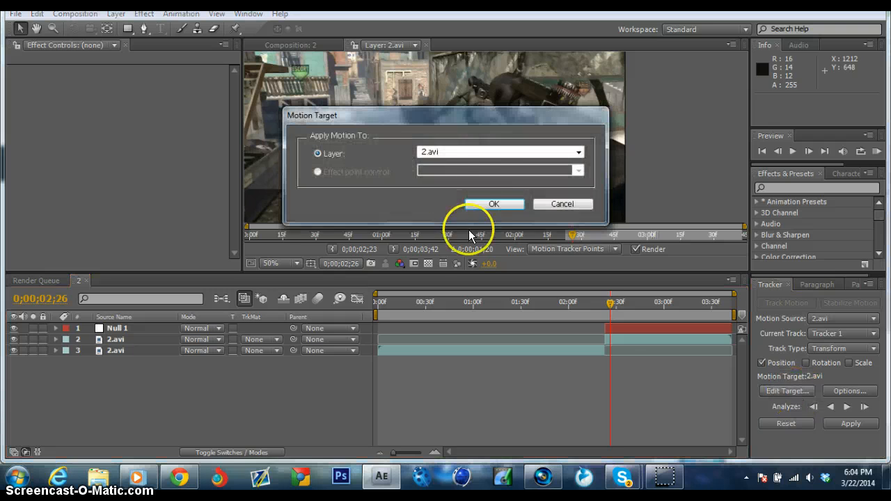
pyautogui.click(499, 151)
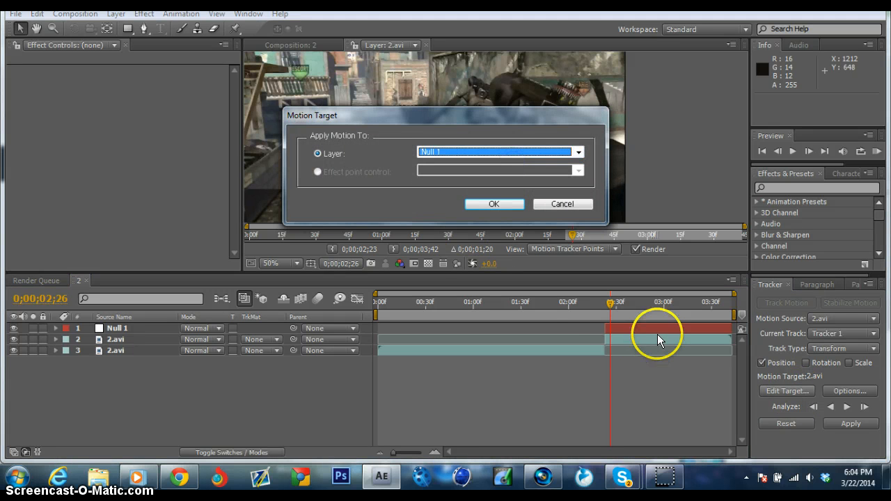
pyautogui.click(493, 203)
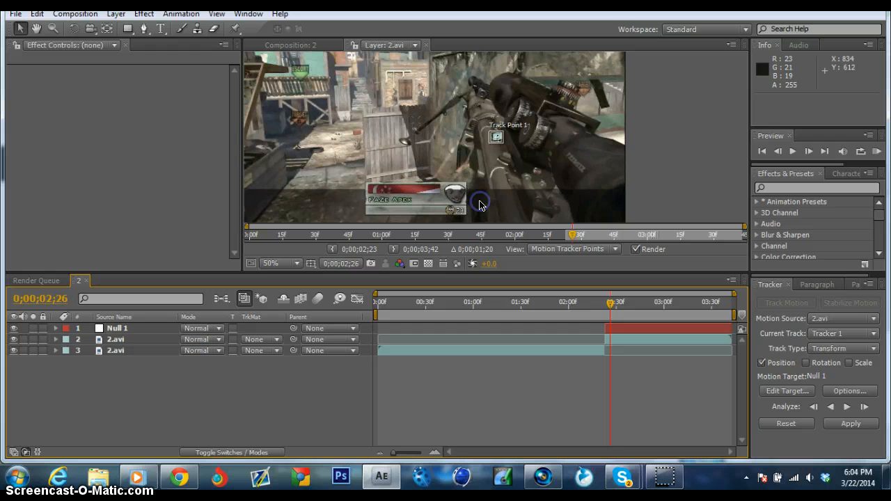
pyautogui.click(848, 423)
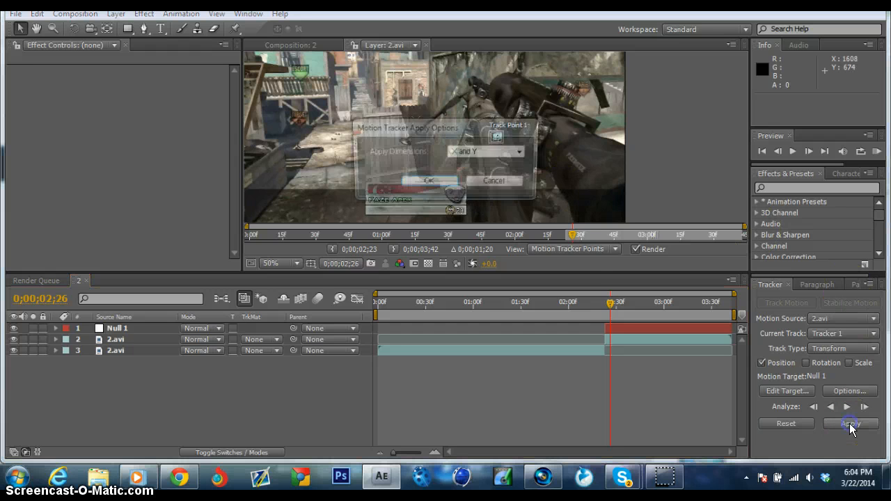
pyautogui.click(849, 423)
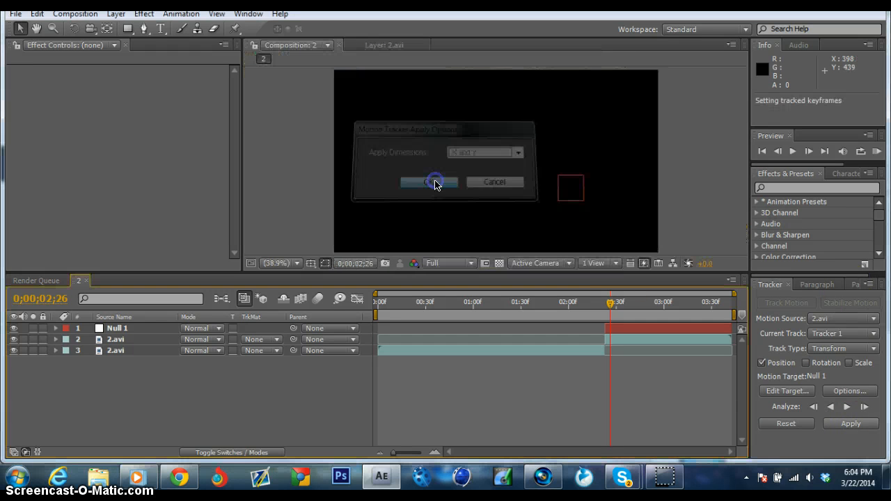
pyautogui.click(429, 181)
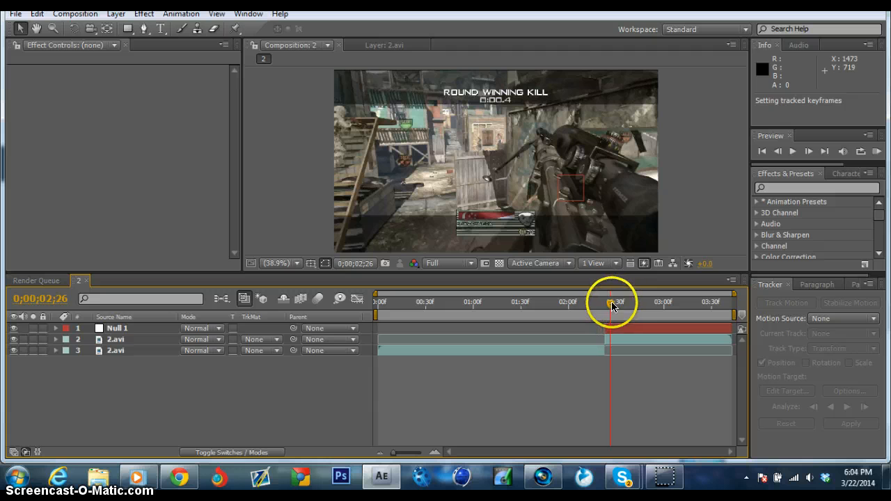
pyautogui.moveTo(611, 308); pyautogui.dragTo(637, 309)
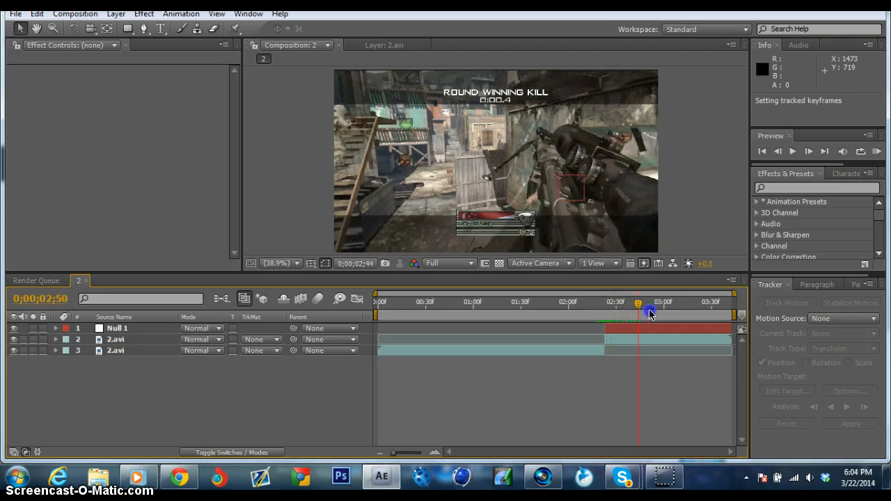
pyautogui.moveTo(638, 309); pyautogui.dragTo(694, 318)
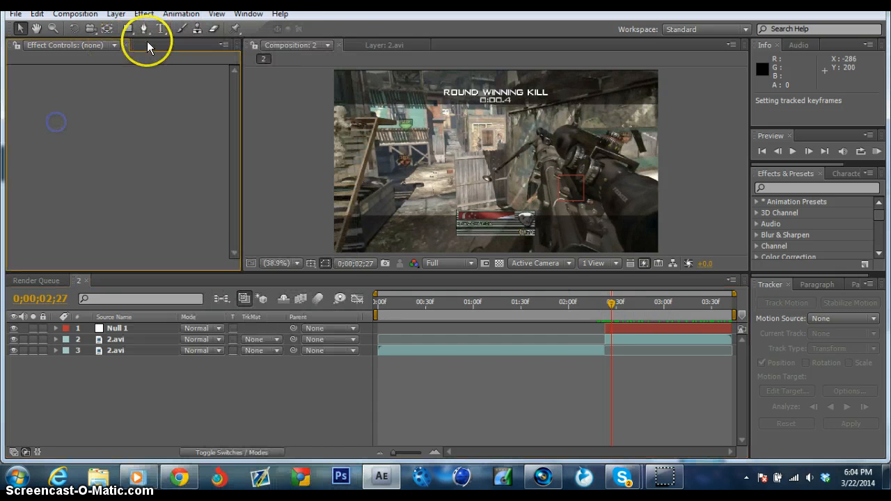
# Create the stacked 'Xibit' and 'Tut' text layer and colour it white.
pyautogui.click(160, 28)
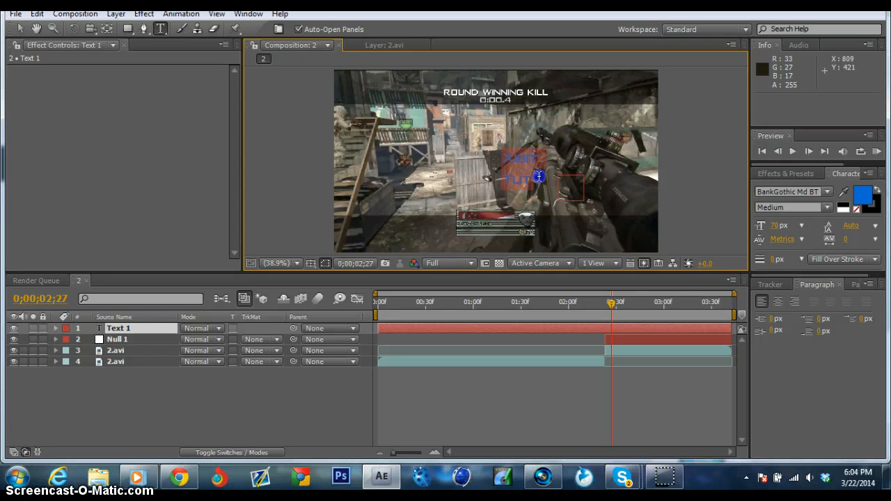
pyautogui.click(855, 200)
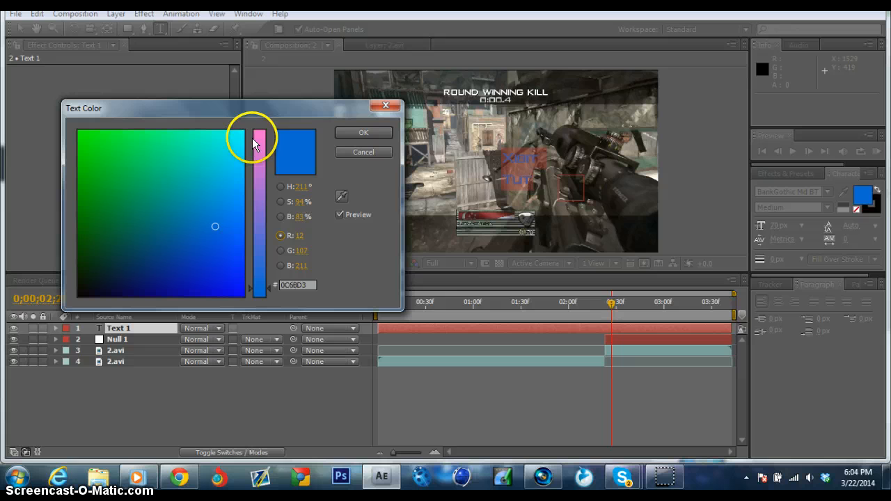
pyautogui.moveTo(259, 146); pyautogui.dragTo(259, 136)
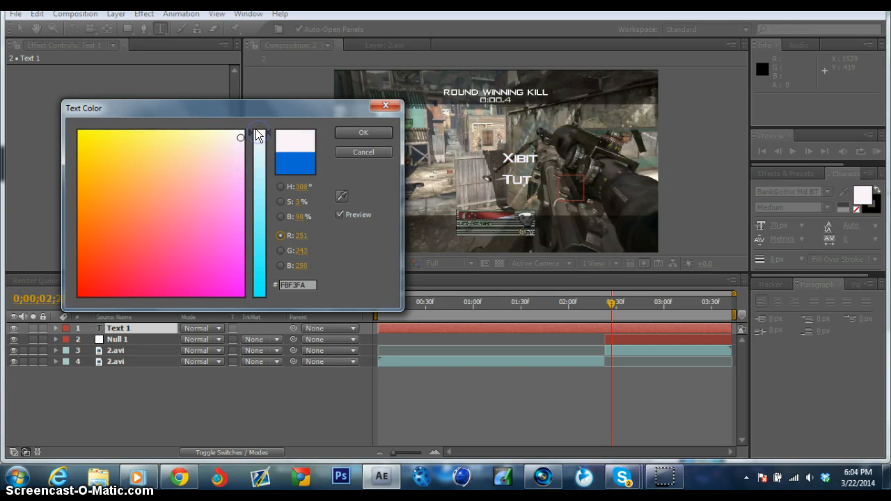
pyautogui.click(361, 132)
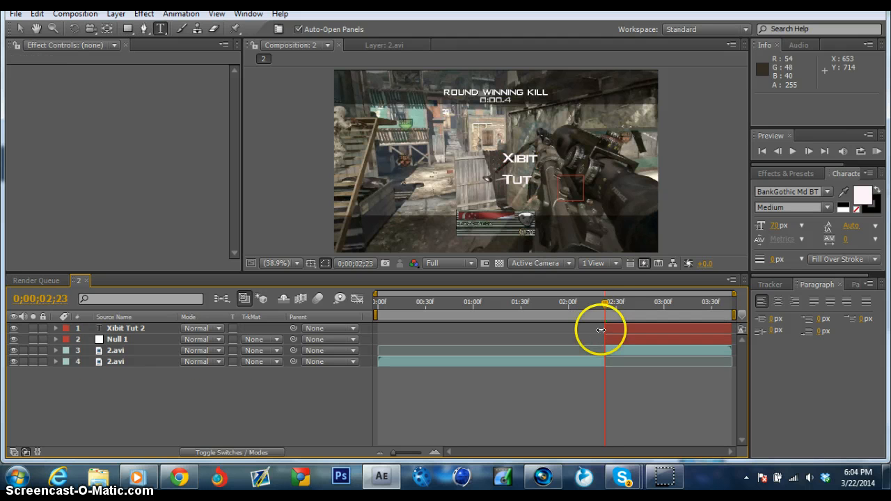
# Parent the Xibit Tut 2 text layer to Null 1 and preview it following the gun.
pyautogui.moveTo(605, 311); pyautogui.dragTo(681, 311)
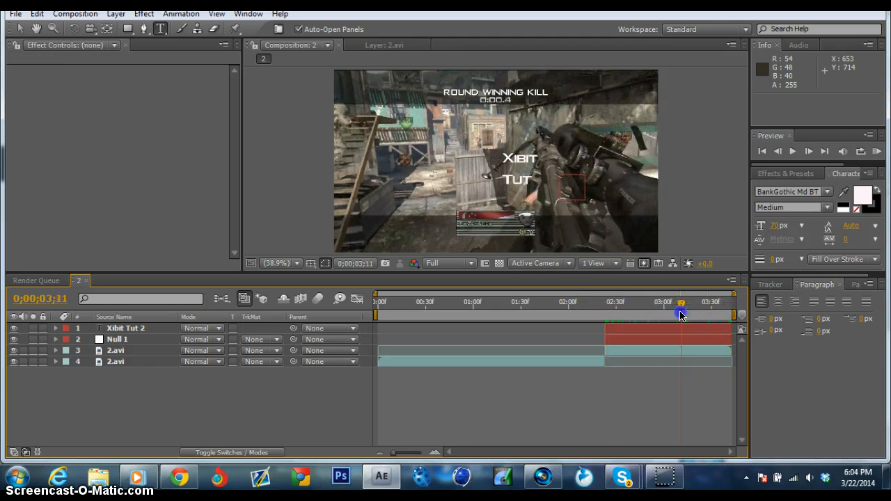
pyautogui.moveTo(680, 310); pyautogui.dragTo(653, 310)
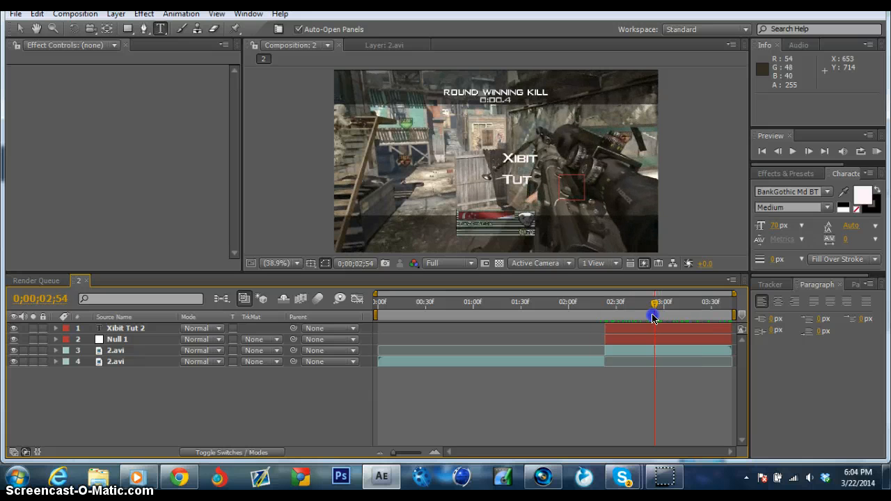
pyautogui.click(126, 329)
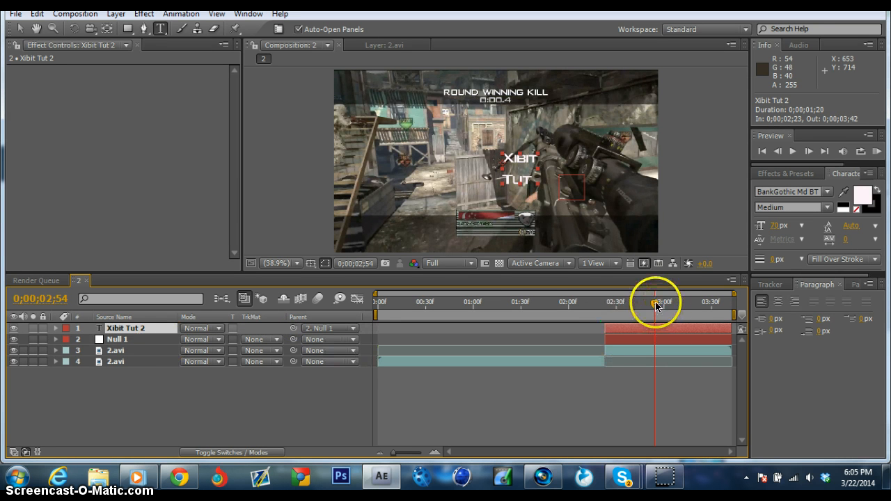
pyautogui.moveTo(654, 301); pyautogui.dragTo(606, 300)
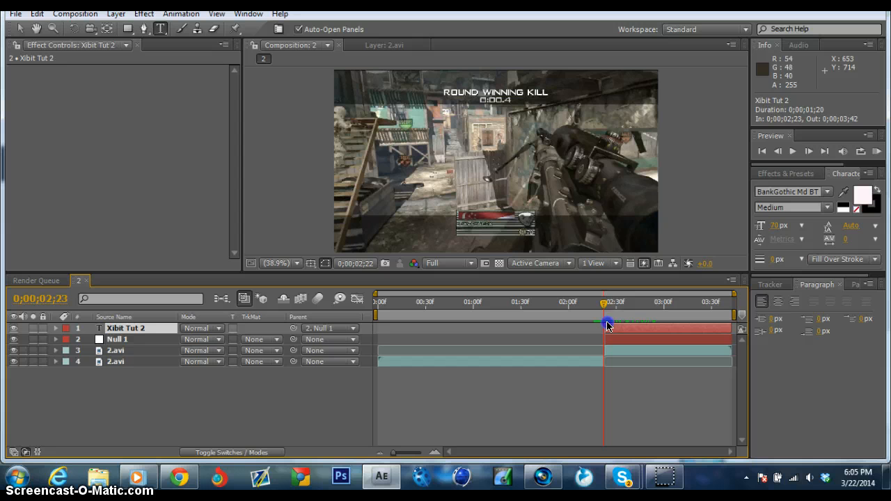
pyautogui.moveTo(607, 323); pyautogui.dragTo(724, 323)
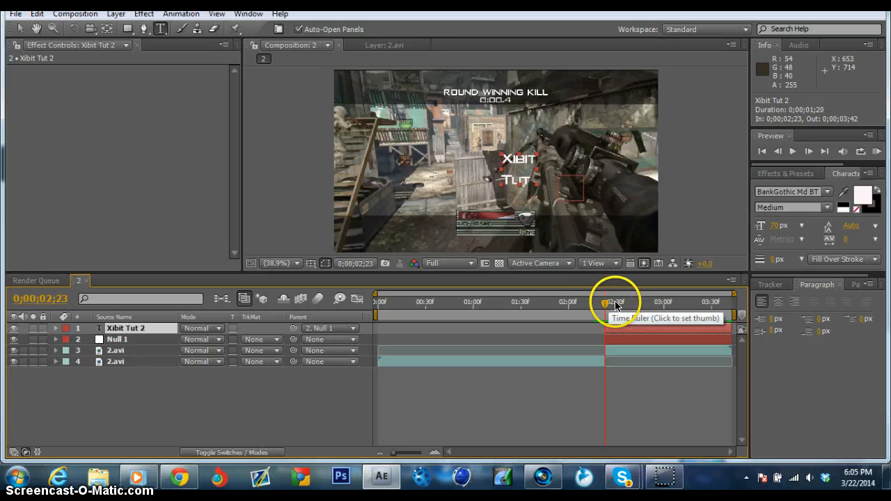
# Reveal the Xibit Tut 2 layer's Position property at 0:00:02:23.
pyautogui.click(56, 328)
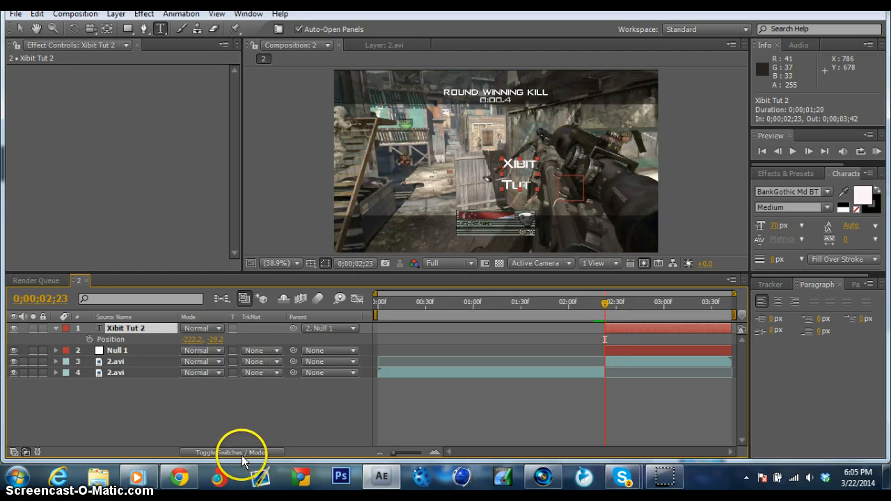
# Make the Xibit Tut 2 text a 3D layer and nudge its position over the gun.
pyautogui.click(231, 451)
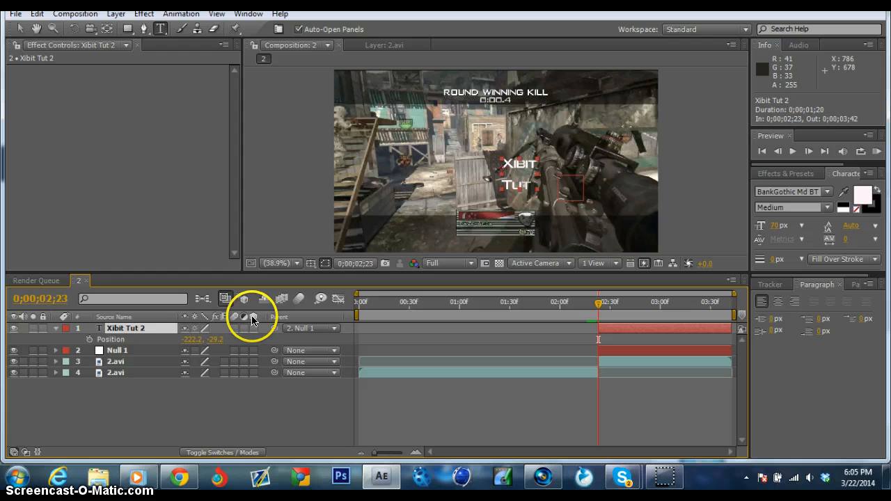
pyautogui.click(253, 329)
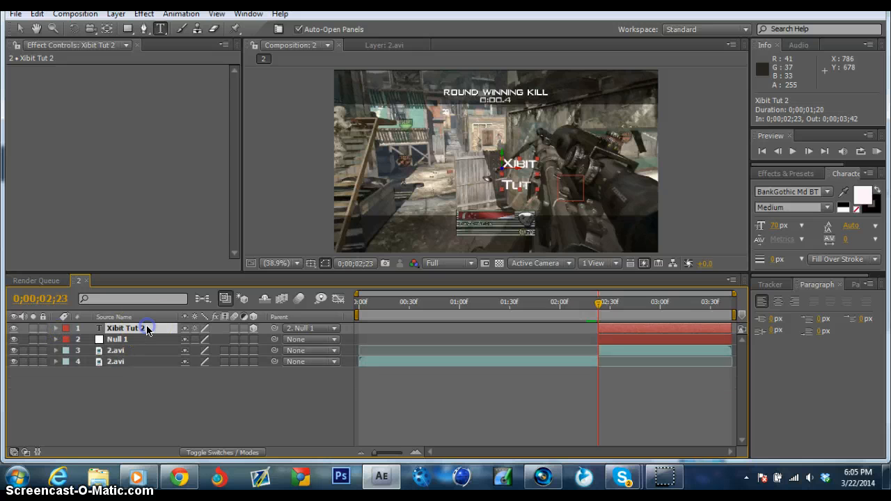
pyautogui.click(56, 328)
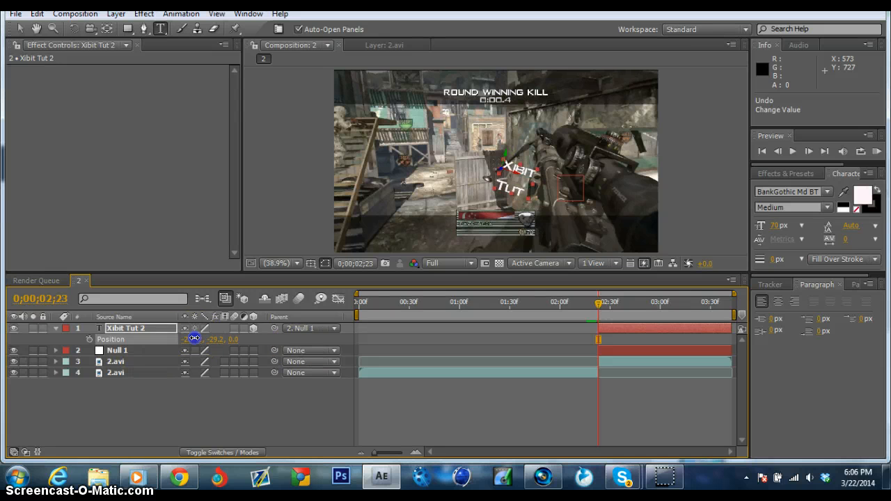
pyautogui.moveTo(195, 339); pyautogui.dragTo(215, 342)
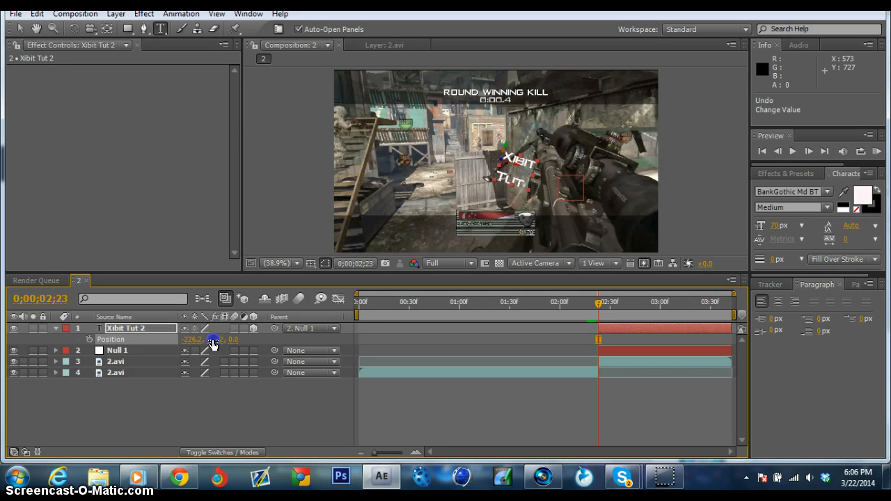
pyautogui.moveTo(192, 340); pyautogui.dragTo(201, 339)
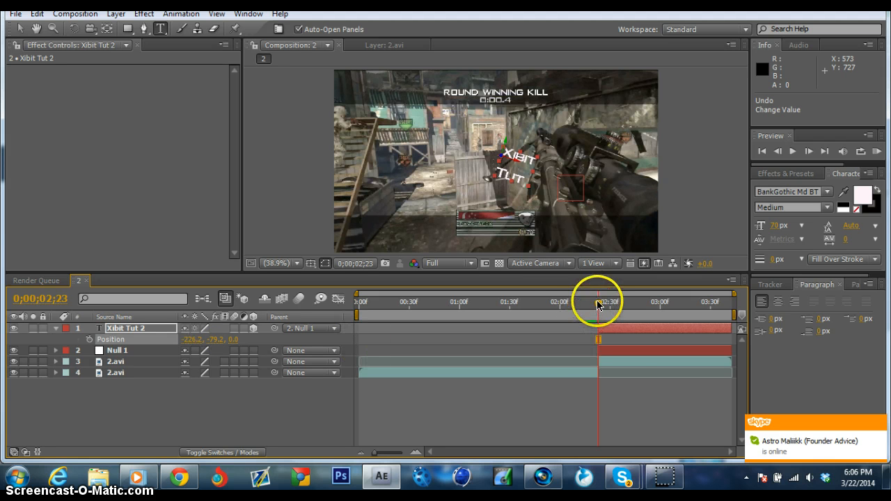
# Scrub the timeline to verify tracking, then tilt the text via its rotation values.
pyautogui.moveTo(598, 300); pyautogui.dragTo(713, 309)
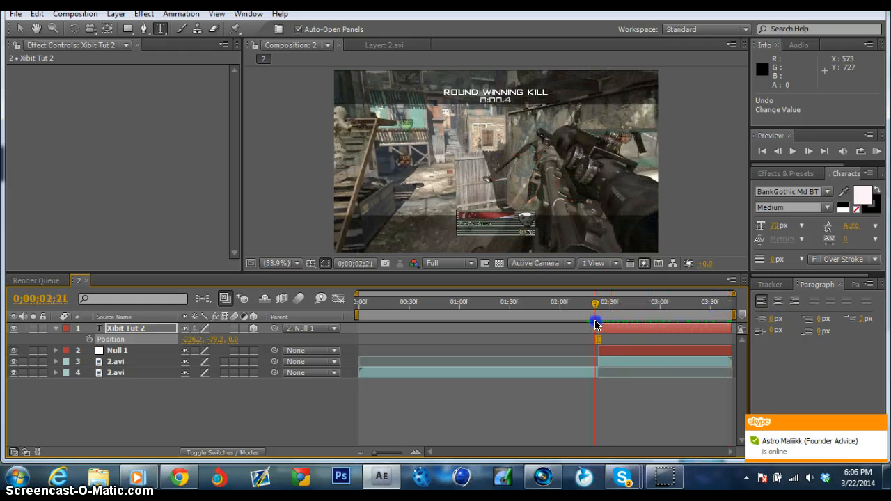
pyautogui.moveTo(596, 304); pyautogui.dragTo(651, 303)
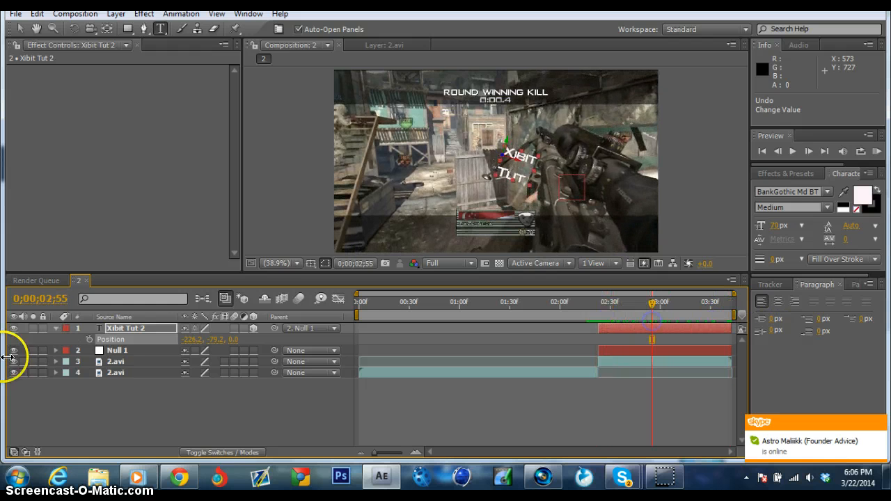
pyautogui.click(56, 328)
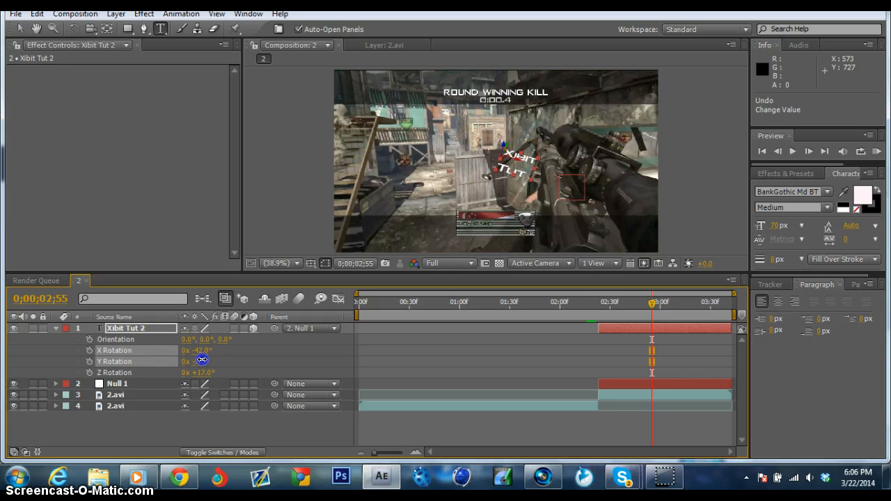
pyautogui.doubleClick(197, 351)
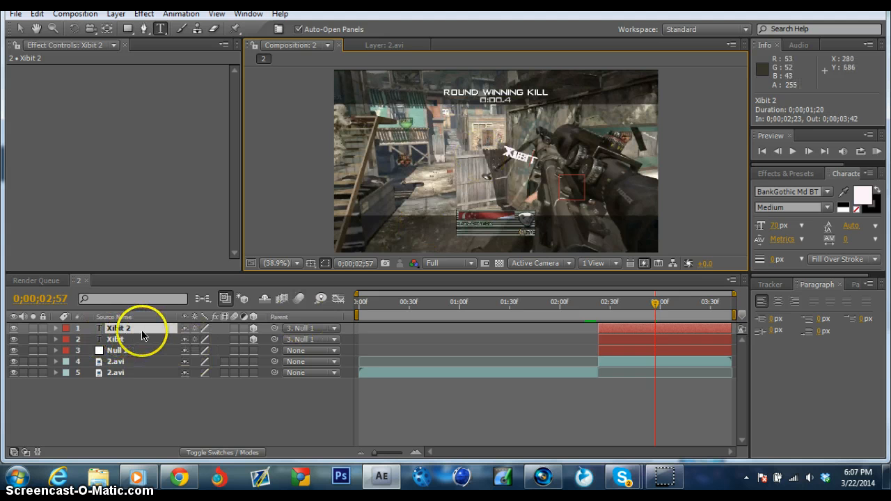
# Name the duplicate layer Tut, move it below Xibit, and scrub to check it follows the gun.
pyautogui.write('Tutp')
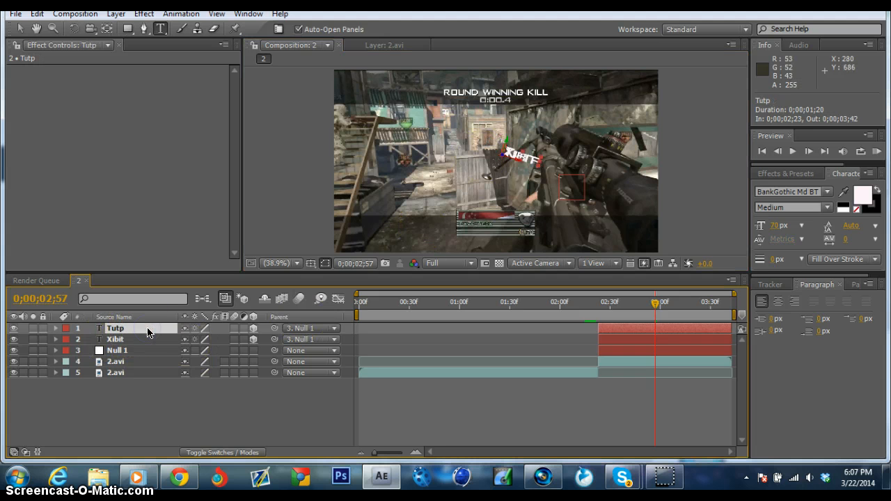
pyautogui.click(56, 329)
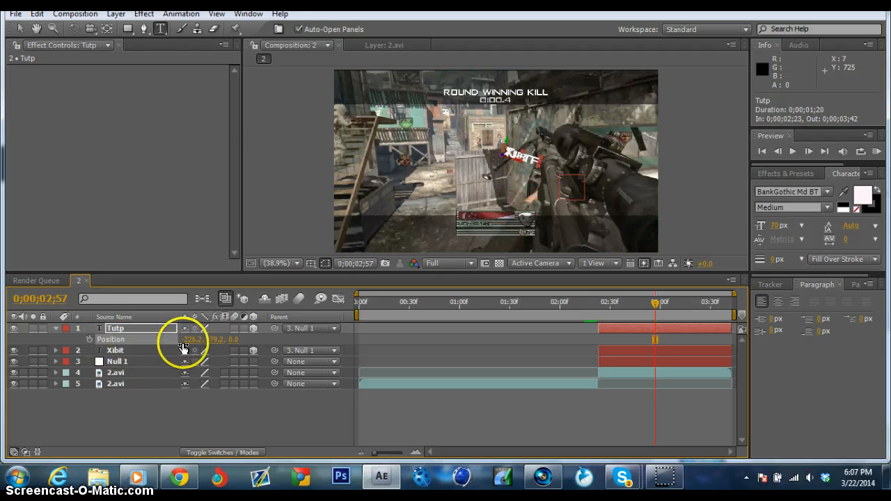
pyautogui.moveTo(194, 340); pyautogui.dragTo(186, 339)
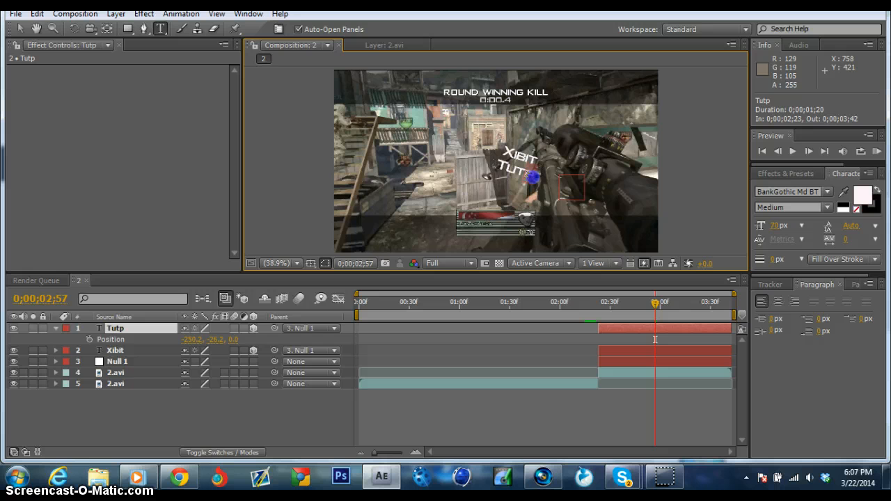
pyautogui.moveTo(379, 331)
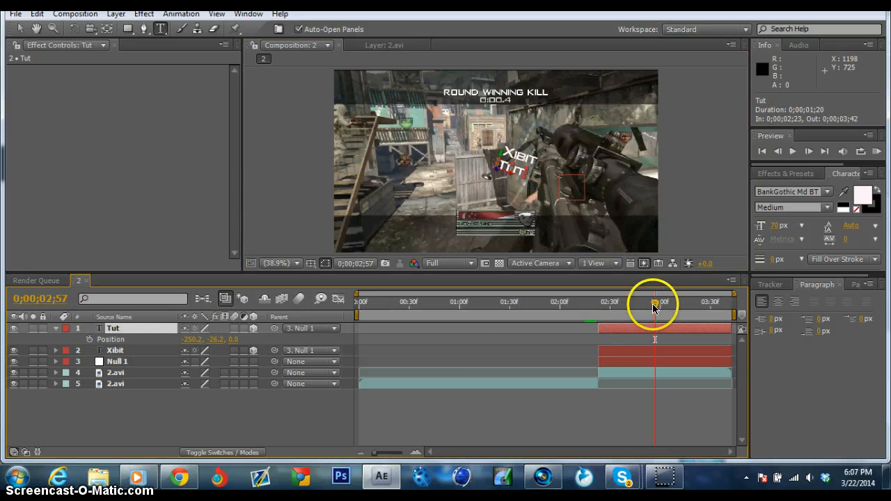
pyautogui.moveTo(654, 303); pyautogui.dragTo(710, 303)
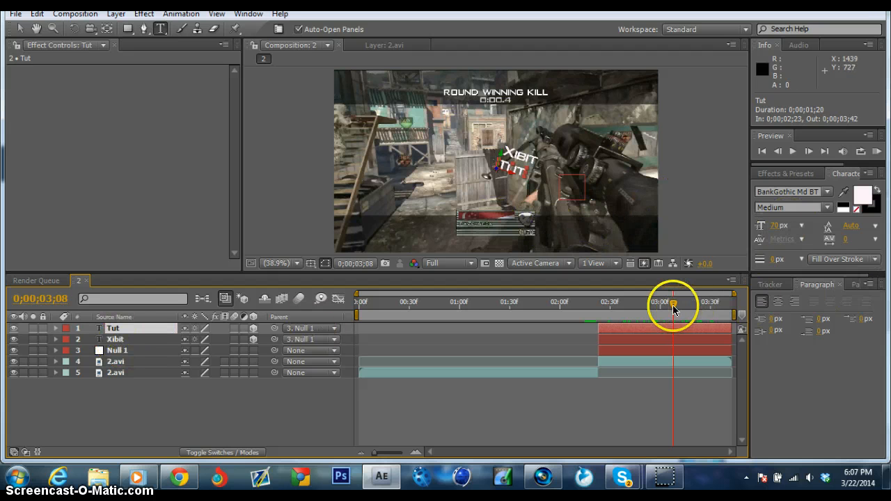
pyautogui.moveTo(674, 309); pyautogui.dragTo(662, 309)
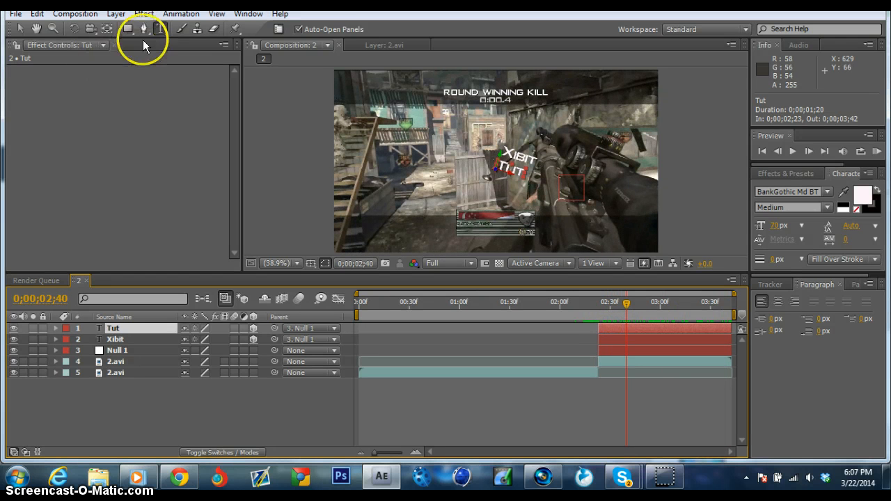
# Add Drop Shadow layer styles to the Tut and Xibit text layers.
pyautogui.click(115, 14)
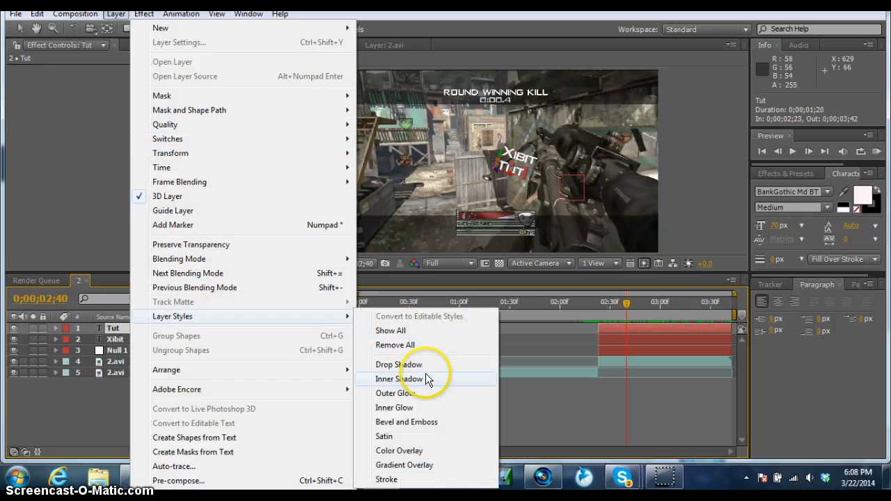
pyautogui.click(398, 365)
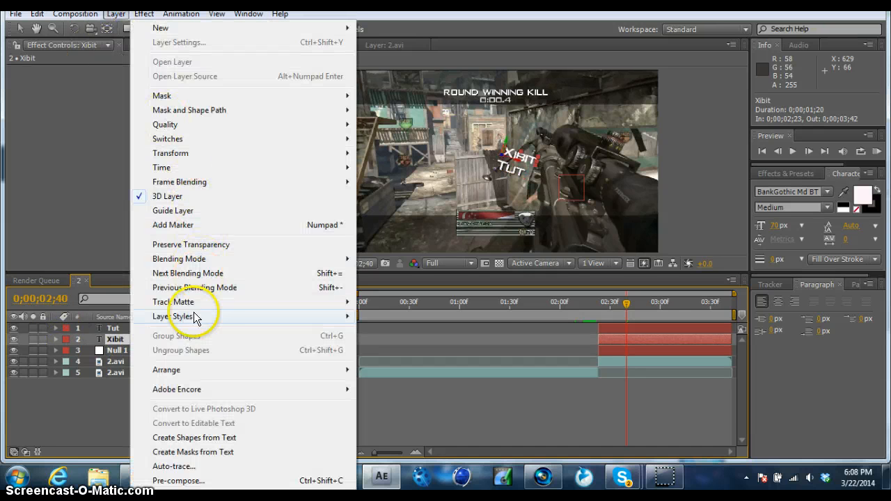
pyautogui.click(172, 316)
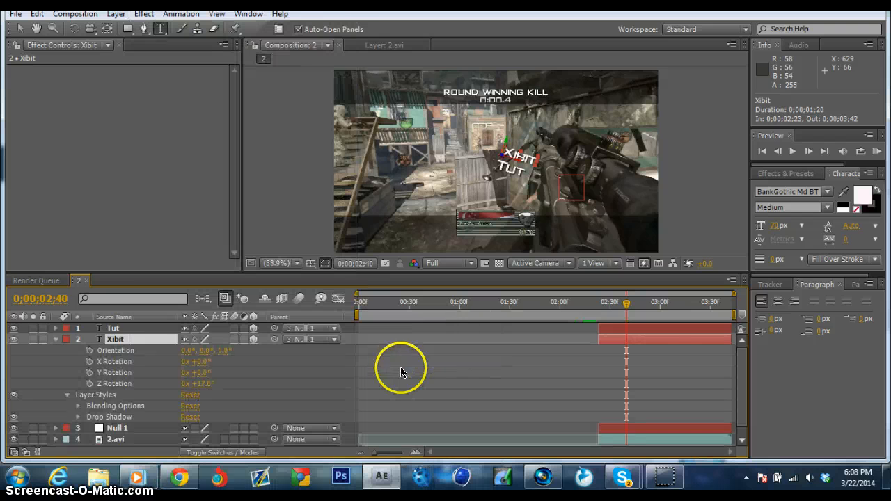
pyautogui.moveTo(674, 373)
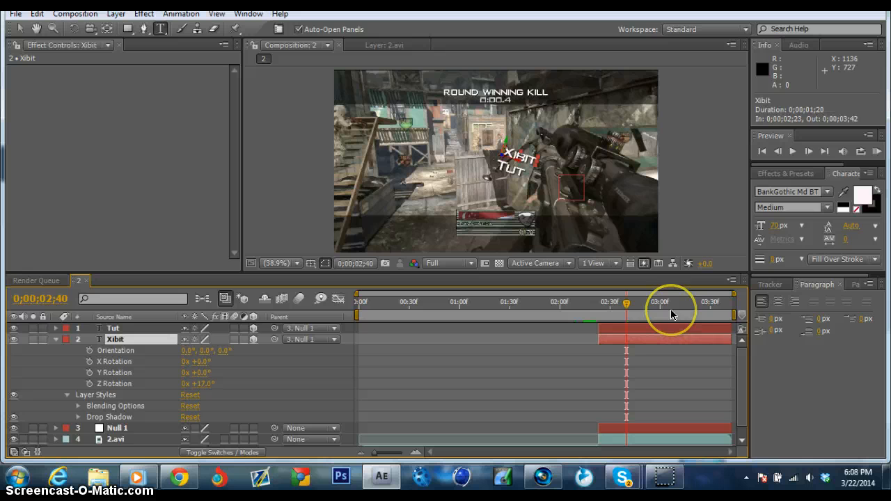
pyautogui.click(113, 328)
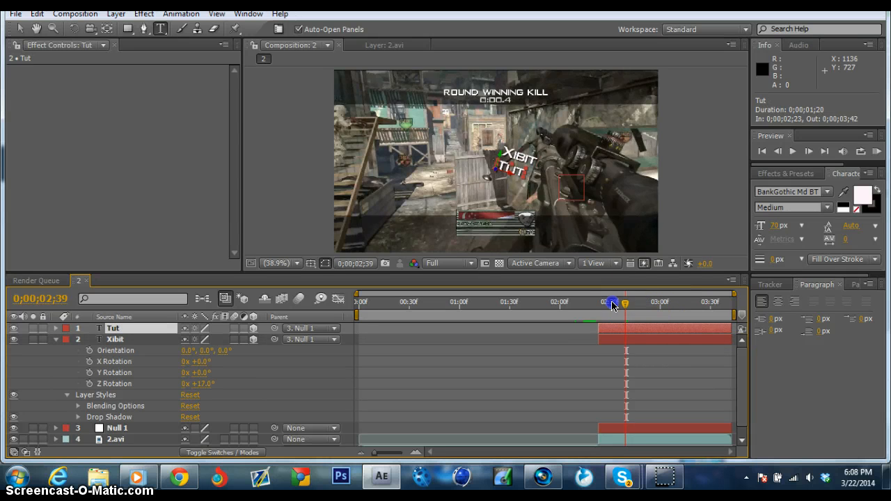
pyautogui.moveTo(613, 304); pyautogui.dragTo(707, 317)
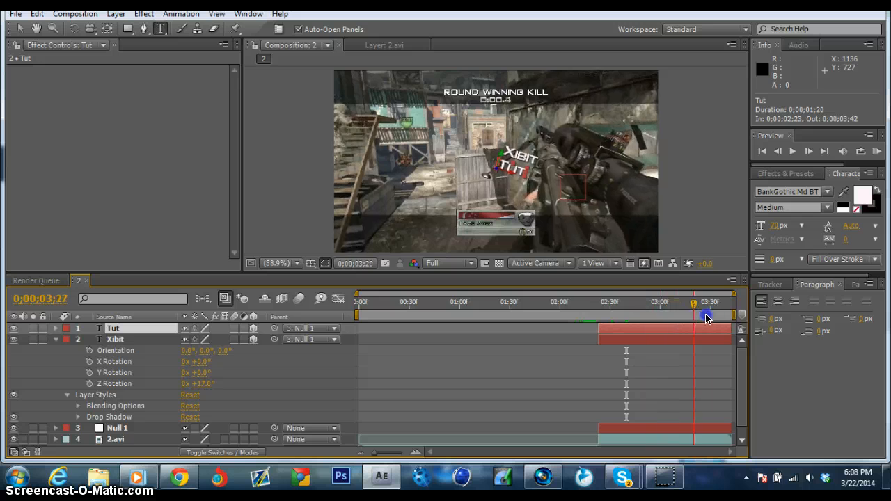
pyautogui.moveTo(707, 300); pyautogui.dragTo(557, 300)
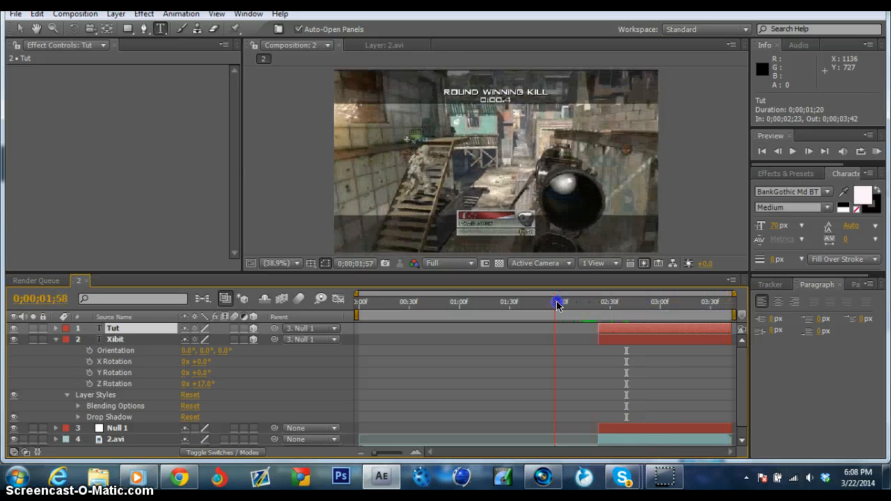
pyautogui.moveTo(556, 302); pyautogui.dragTo(729, 302)
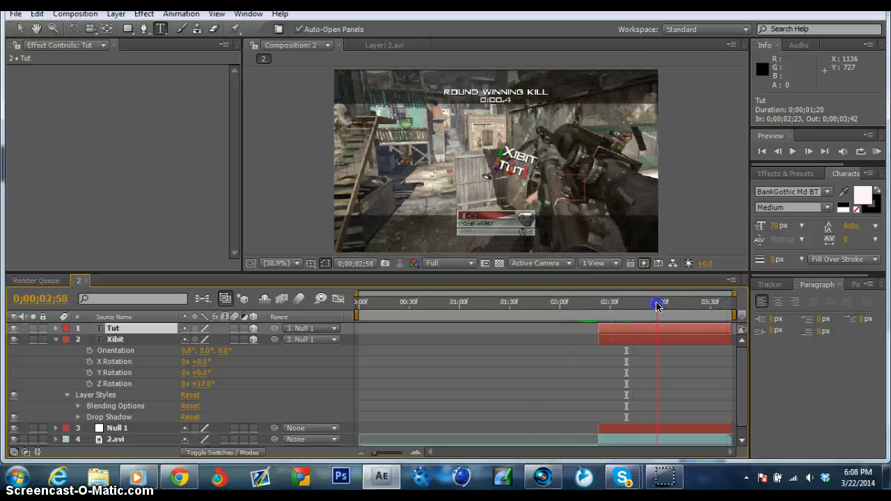
pyautogui.moveTo(661, 307); pyautogui.dragTo(577, 306)
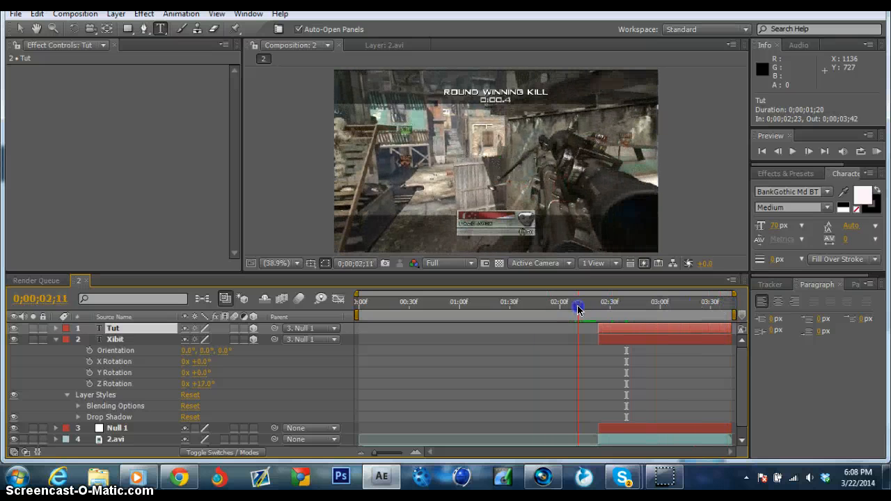